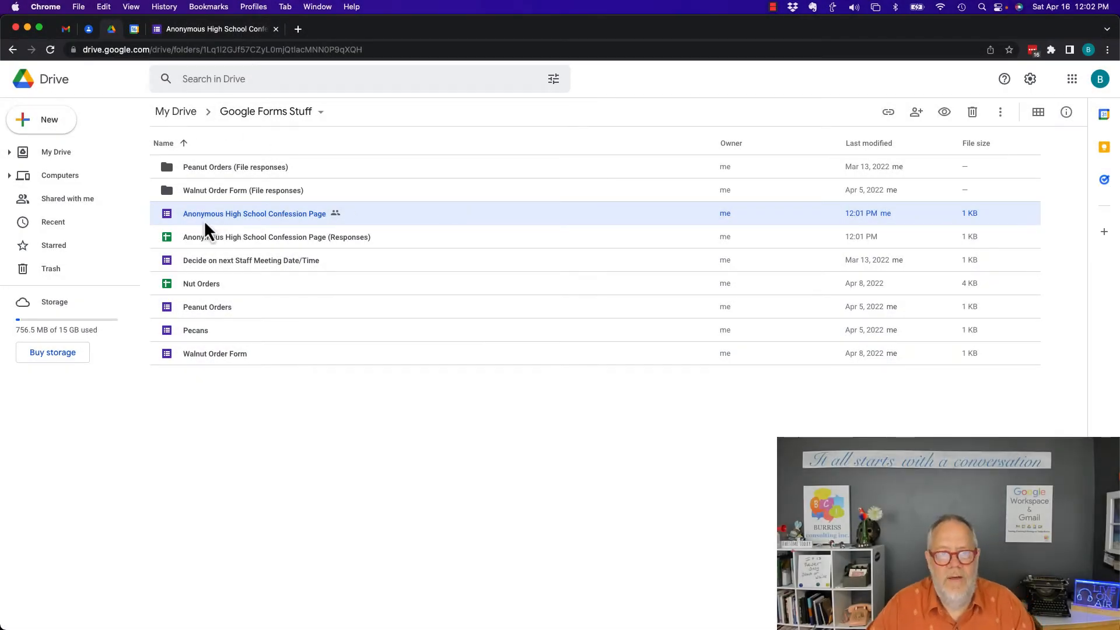
mouse_move(275, 218)
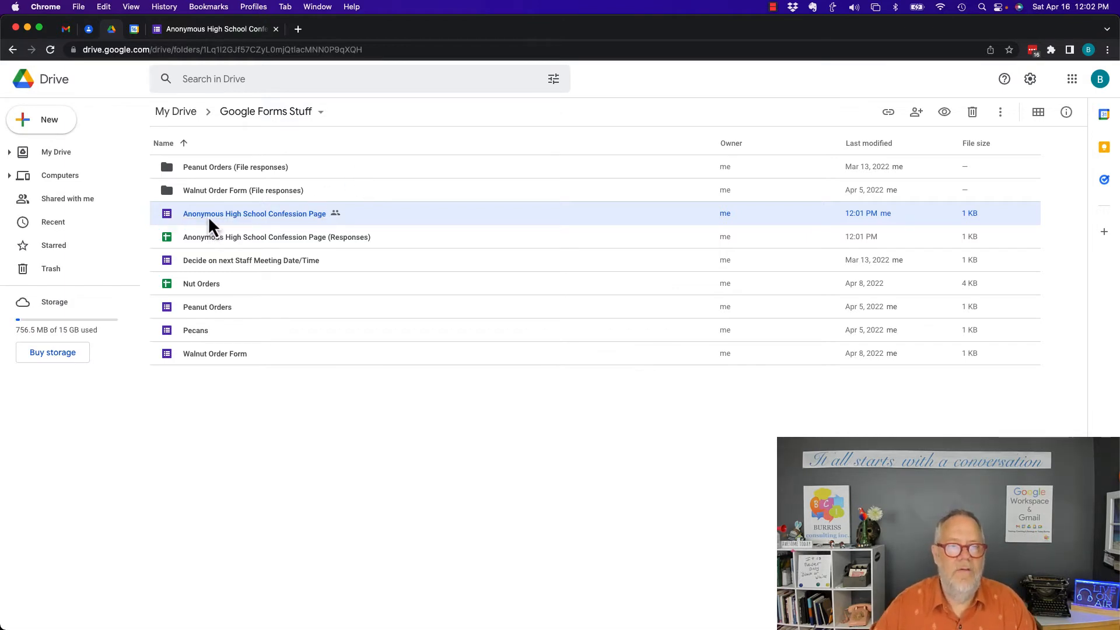
Open the Anonymous High School Confession Page form from the Google Forms Stuff folder.
double_click(253, 213)
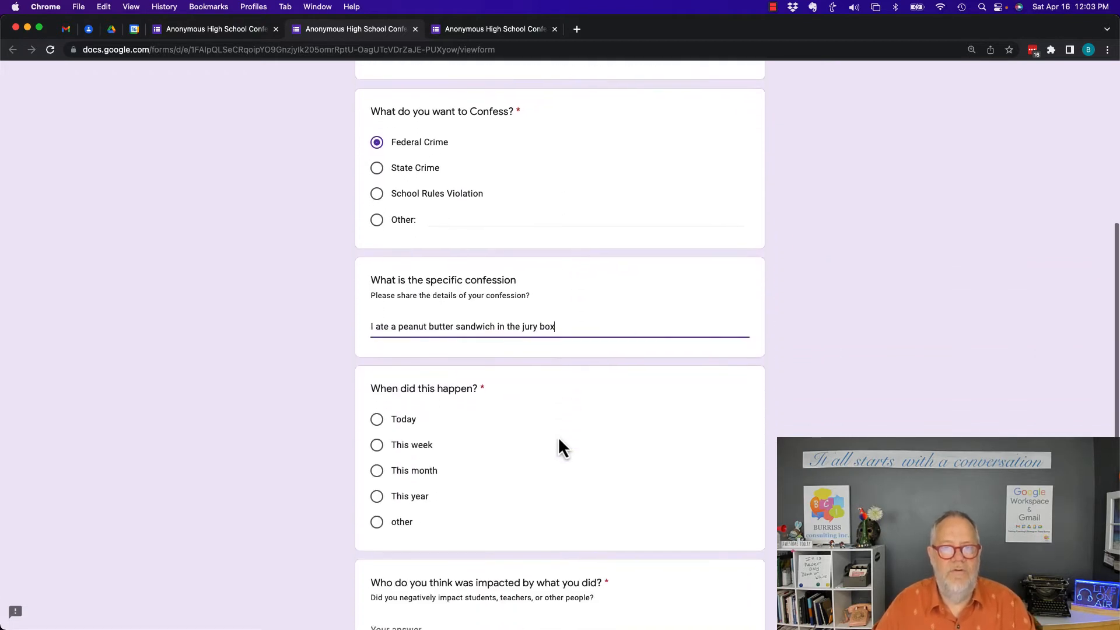
Answer "I drew ants into the jury box", choose Yes for discussing with authorities, and submit the response.
scroll("down", 3)
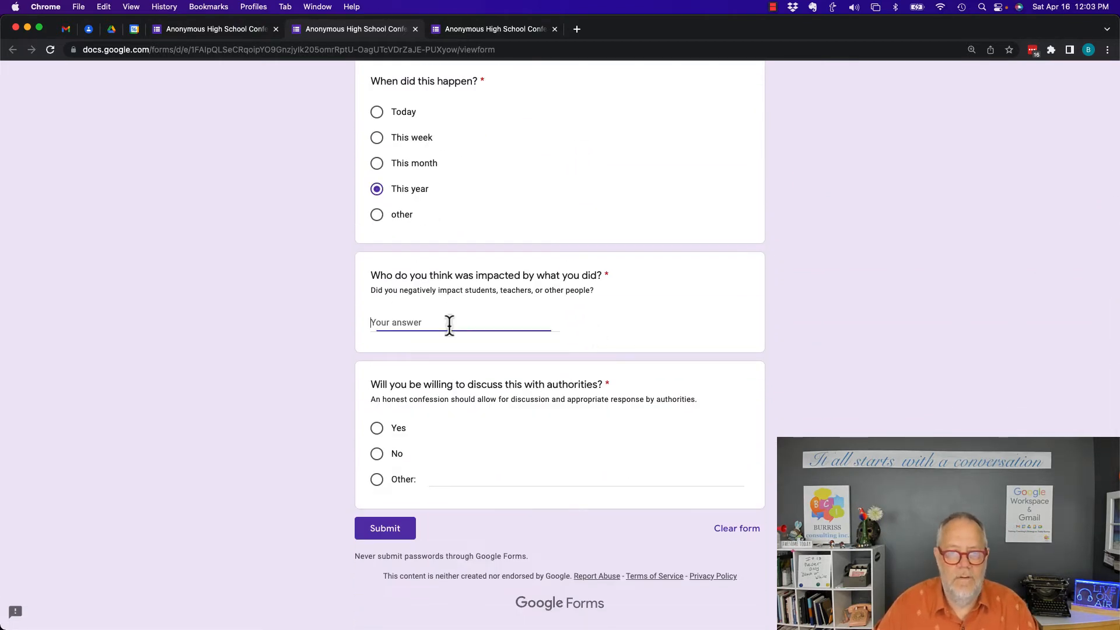
type("I drew ants into the jury box")
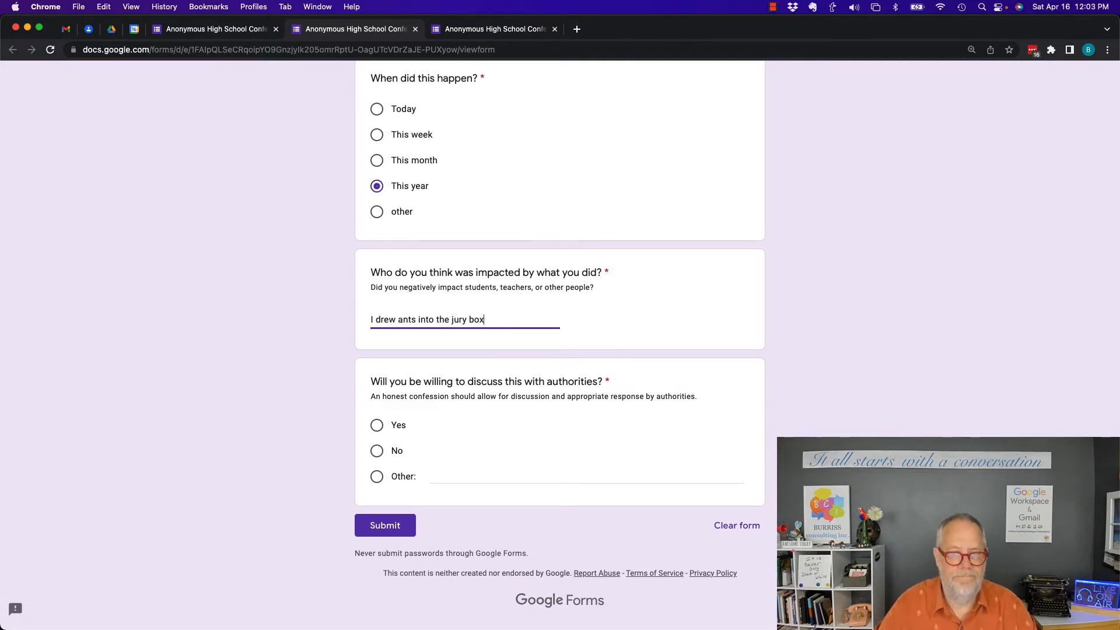
left_click(377, 428)
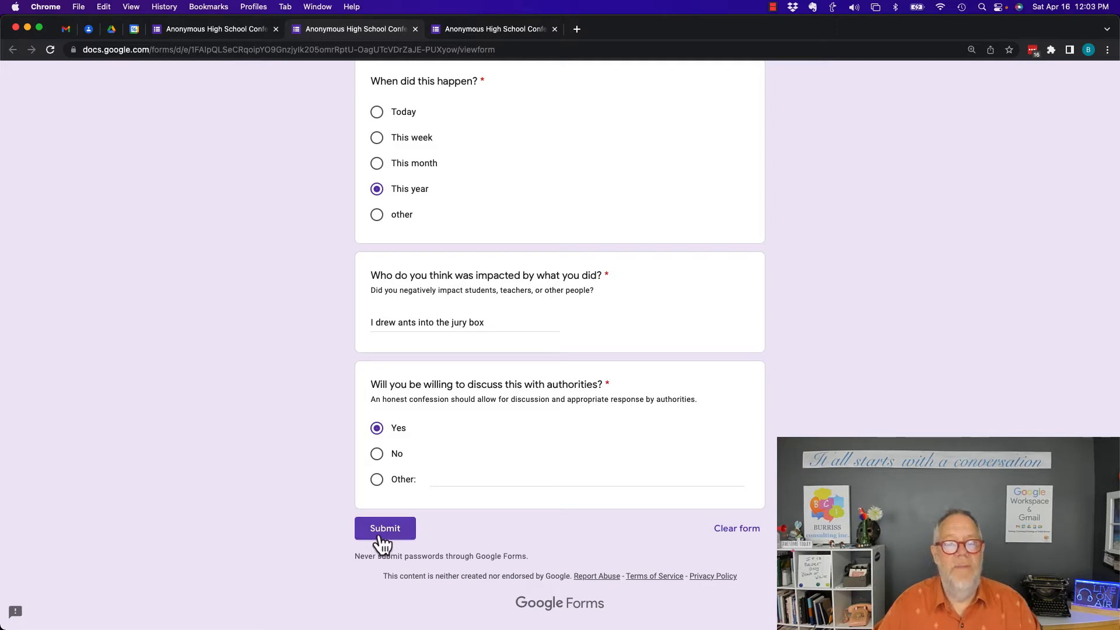
left_click(385, 528)
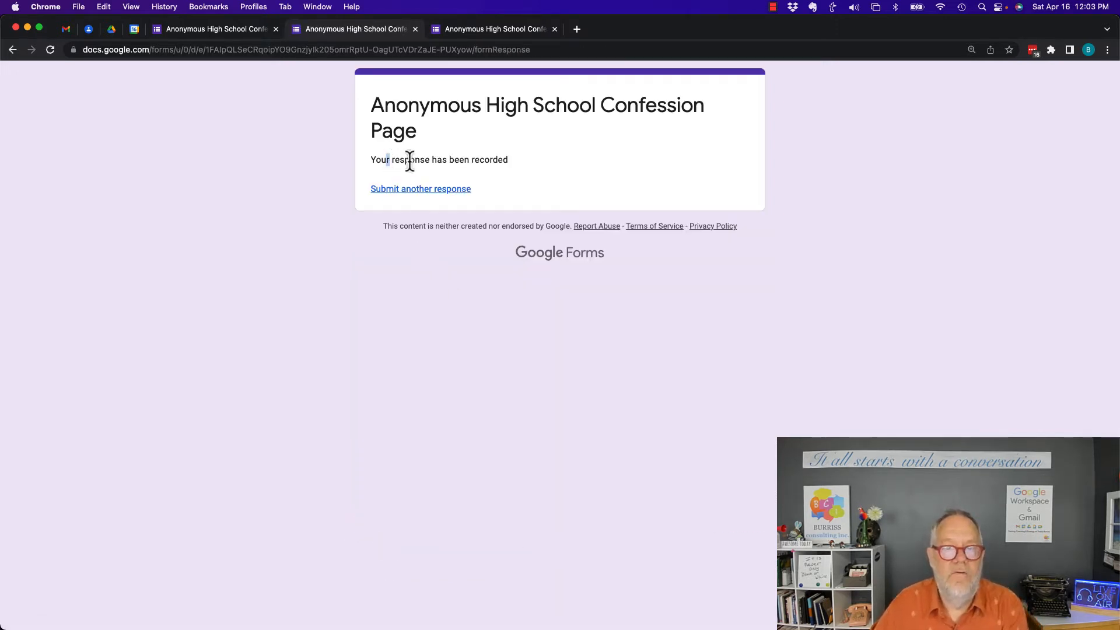
Highlight the 'Your response has been recorded' confirmation message.
left_click_drag(389, 160, 508, 159)
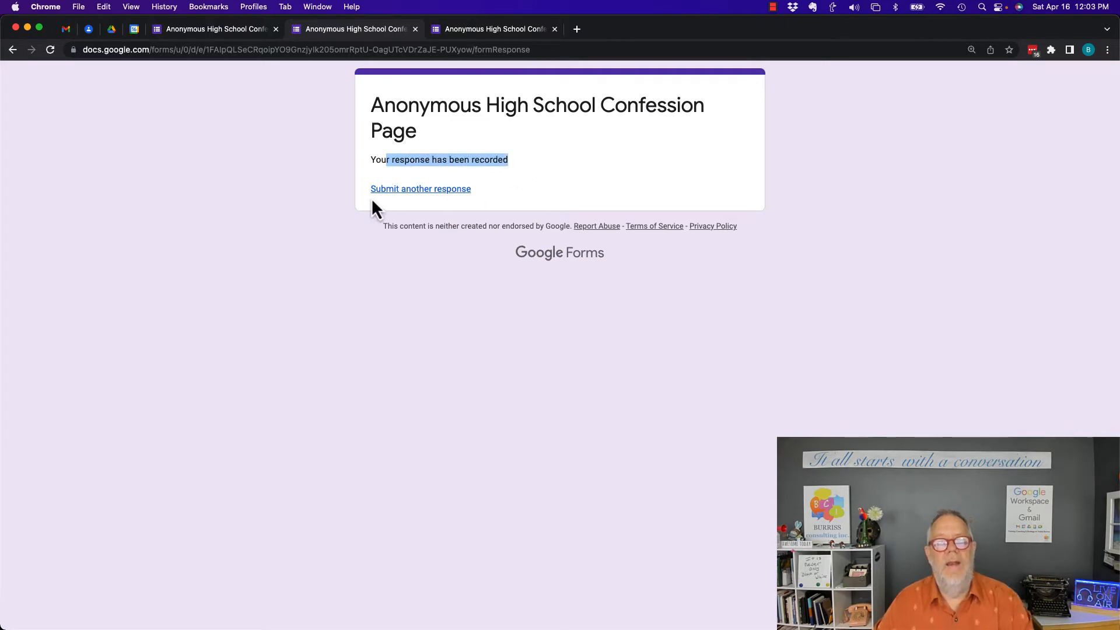
mouse_move(498, 205)
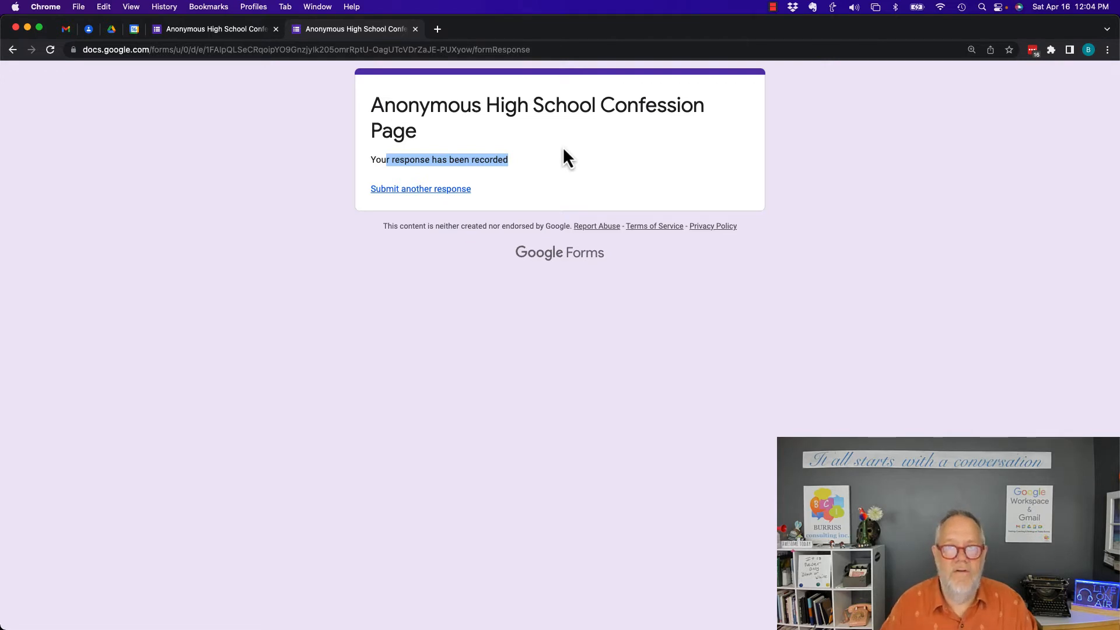
mouse_move(427, 45)
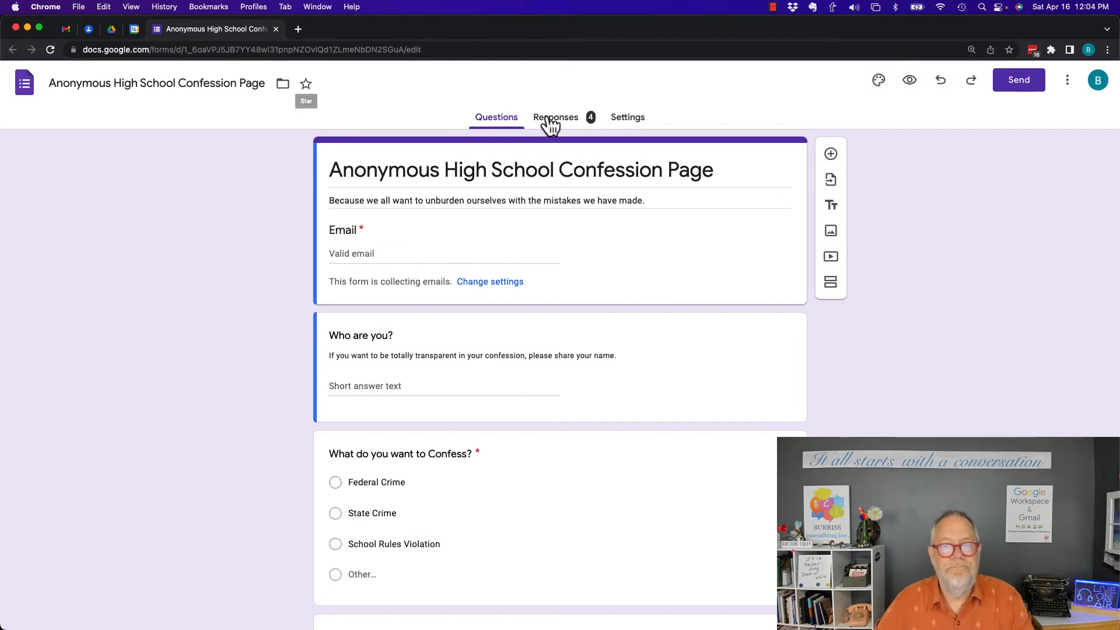
Go to the form's Settings and expand the Responses collection section.
left_click(627, 117)
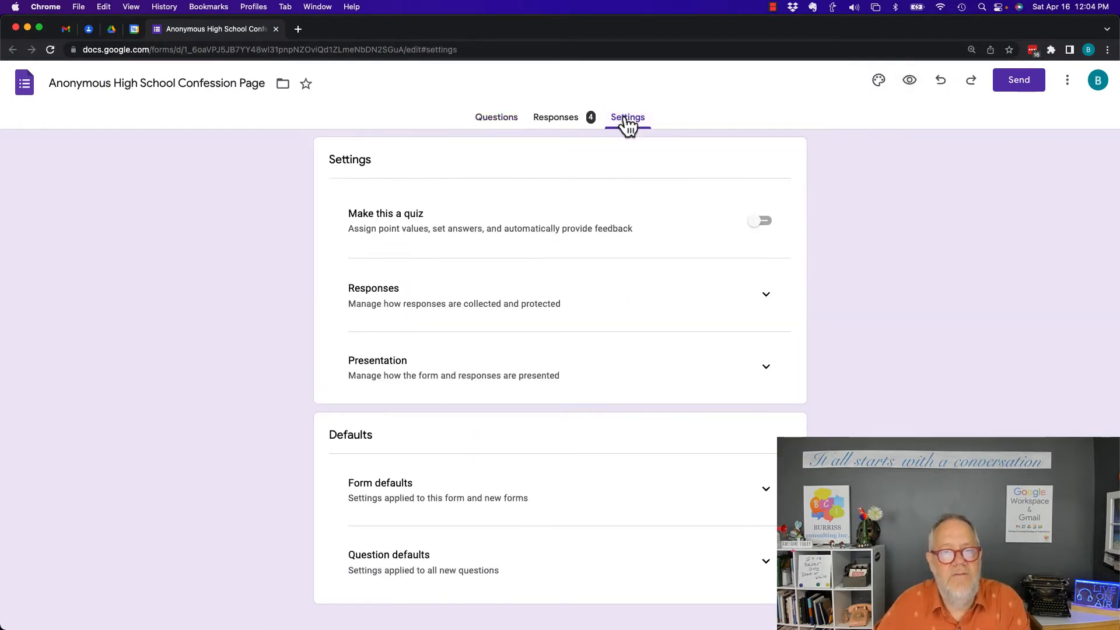
left_click_drag(387, 304, 475, 303)
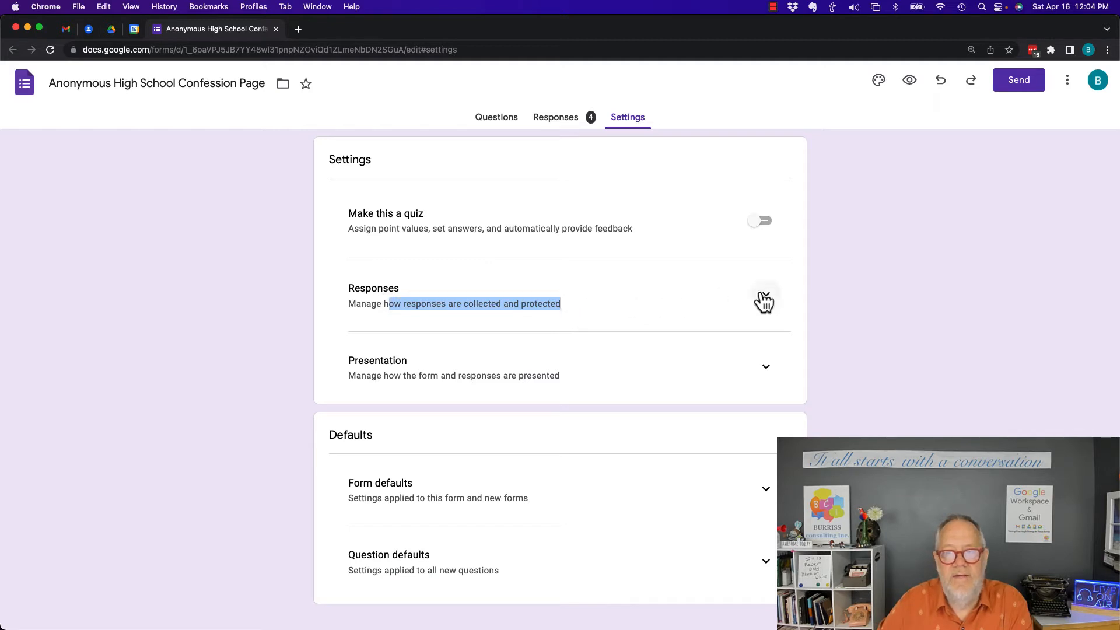
left_click(765, 301)
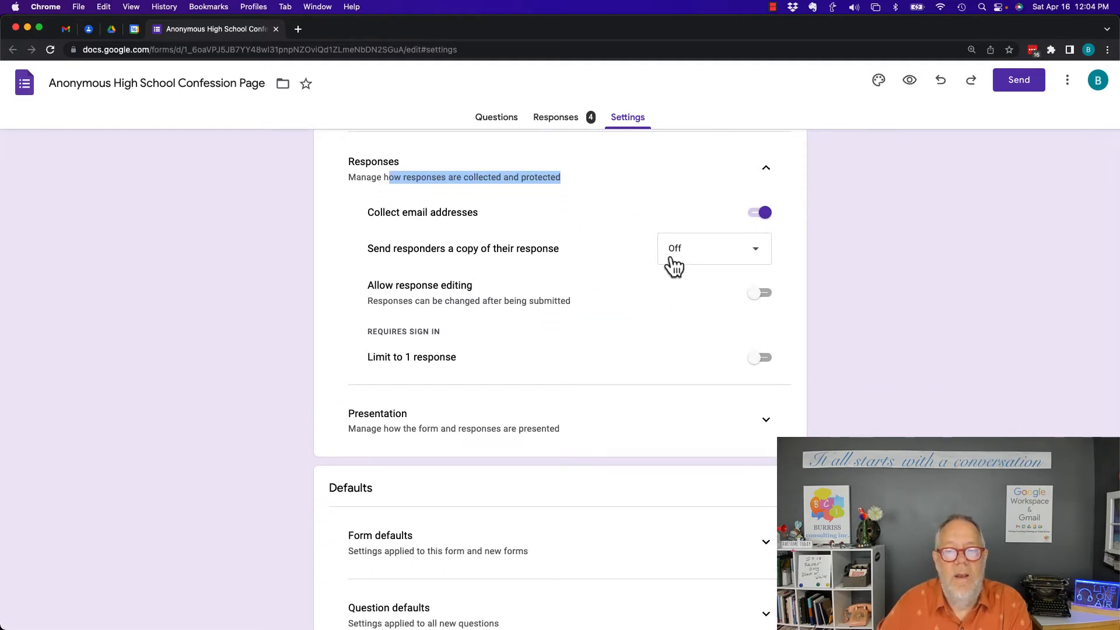
Set 'Send responders a copy' to Always and switch on 'Allow response editing'.
left_click(712, 248)
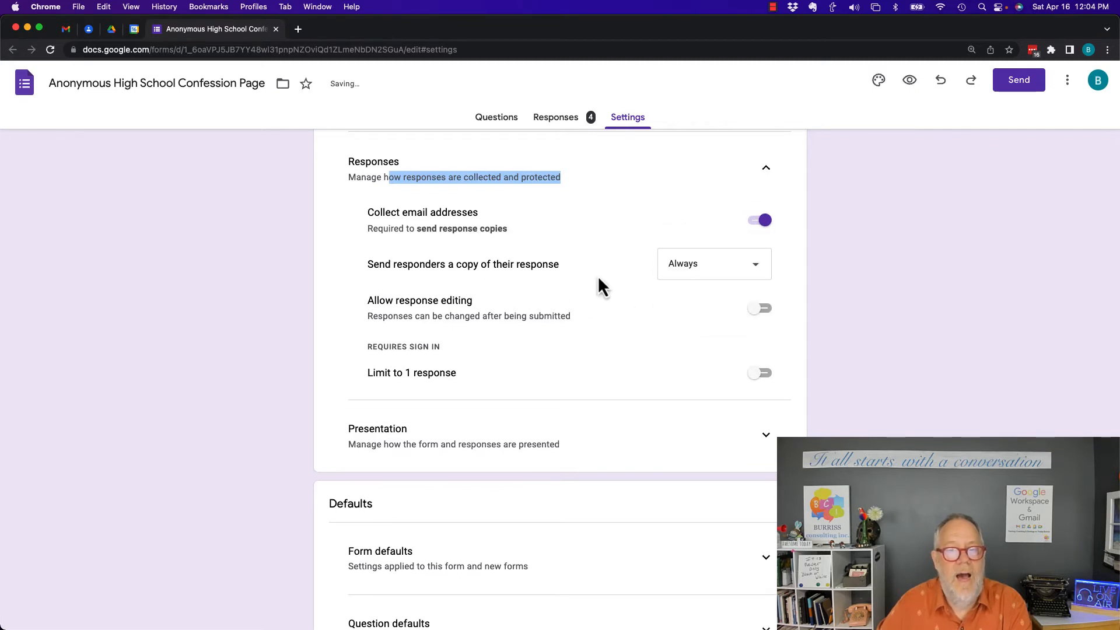
scroll("down", 3)
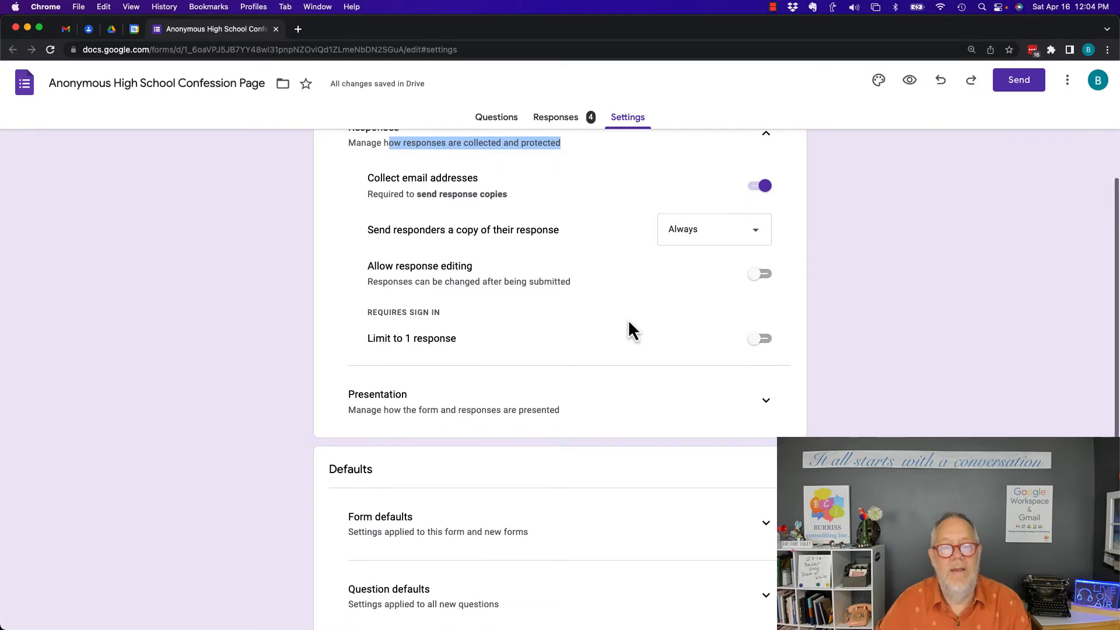
mouse_move(757, 300)
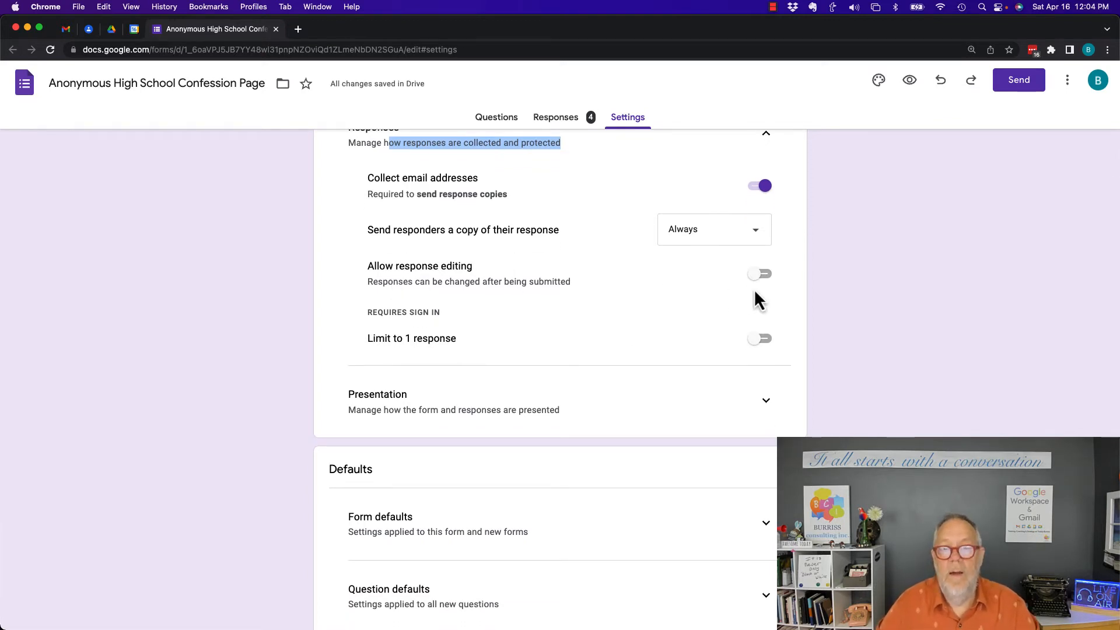
left_click(759, 273)
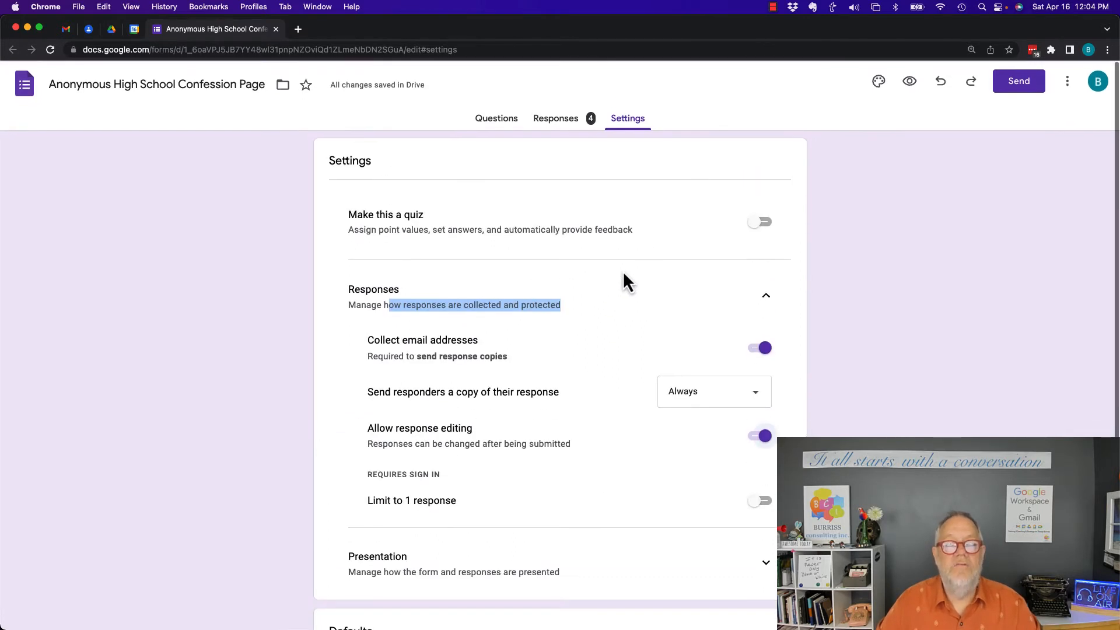
mouse_move(928, 147)
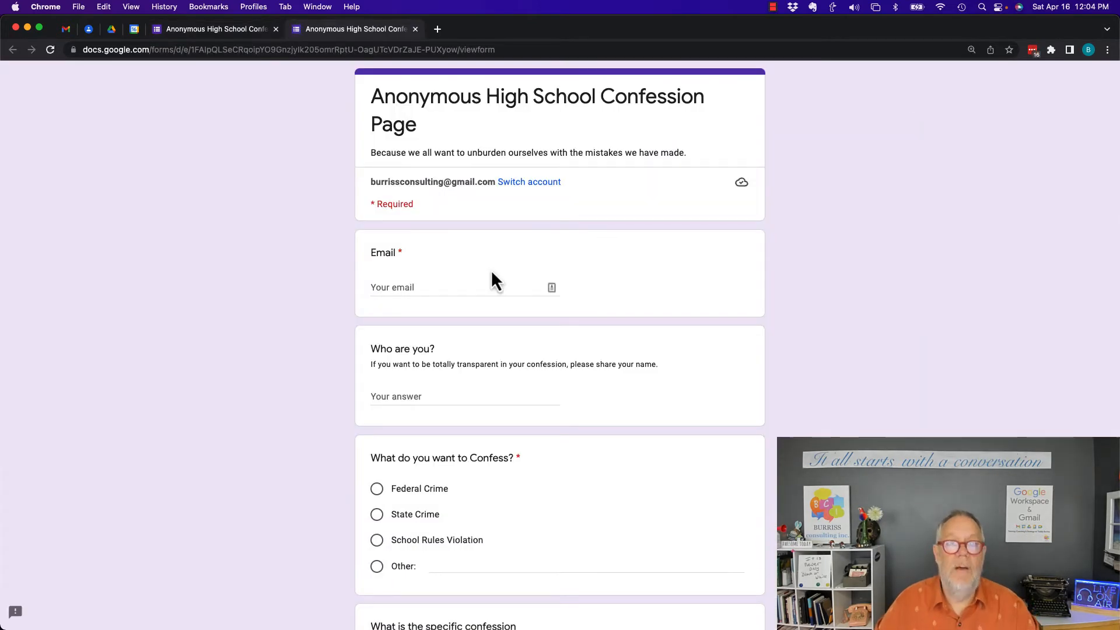
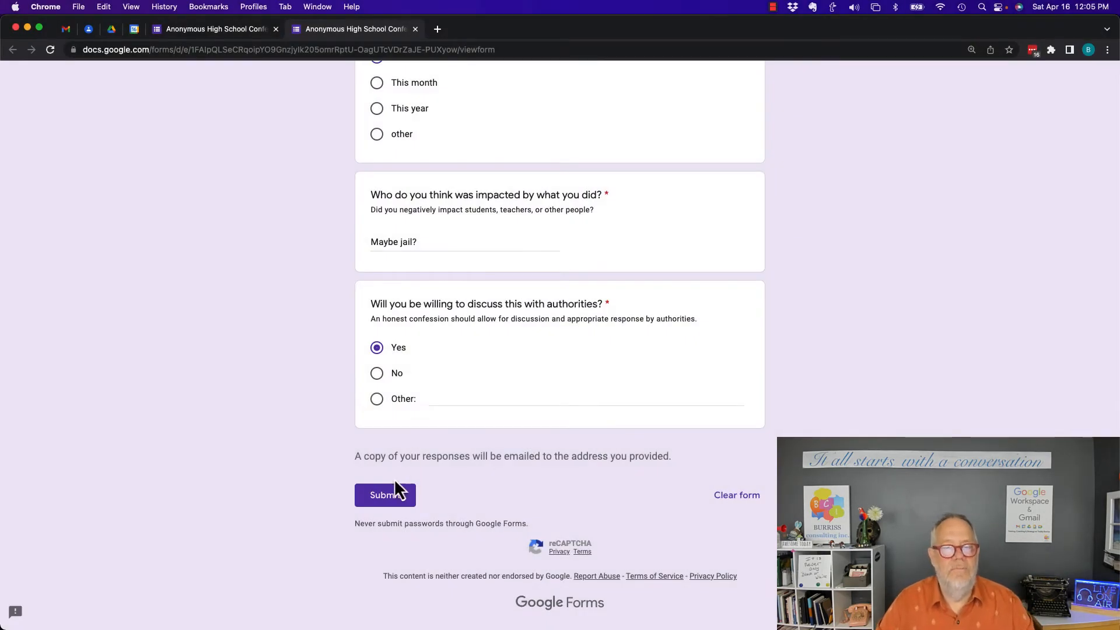
mouse_move(384, 480)
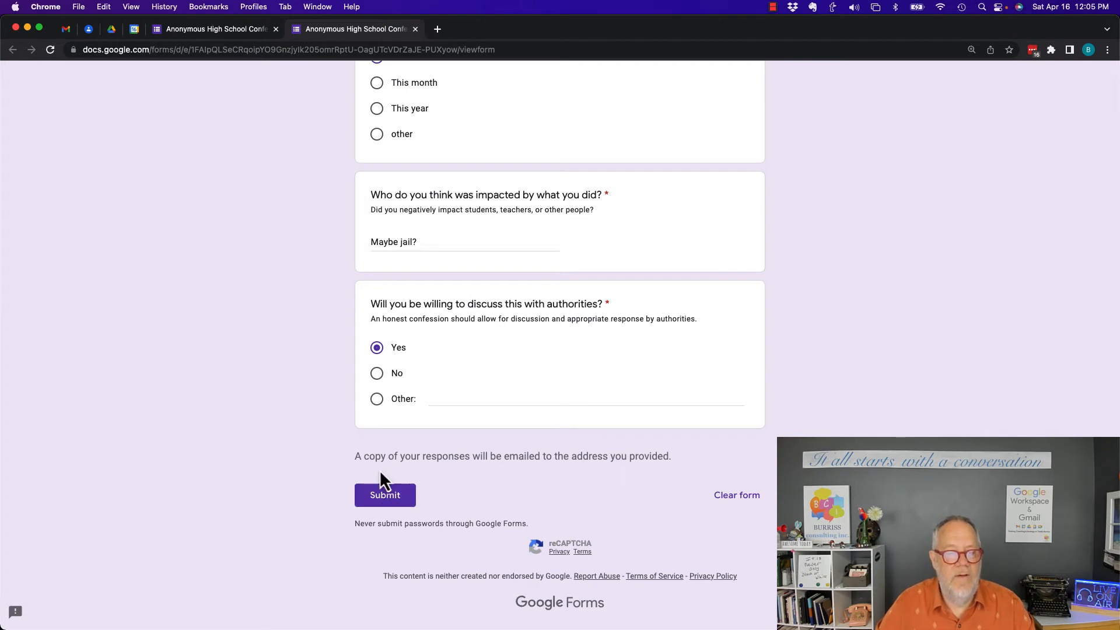
left_click_drag(383, 456, 529, 456)
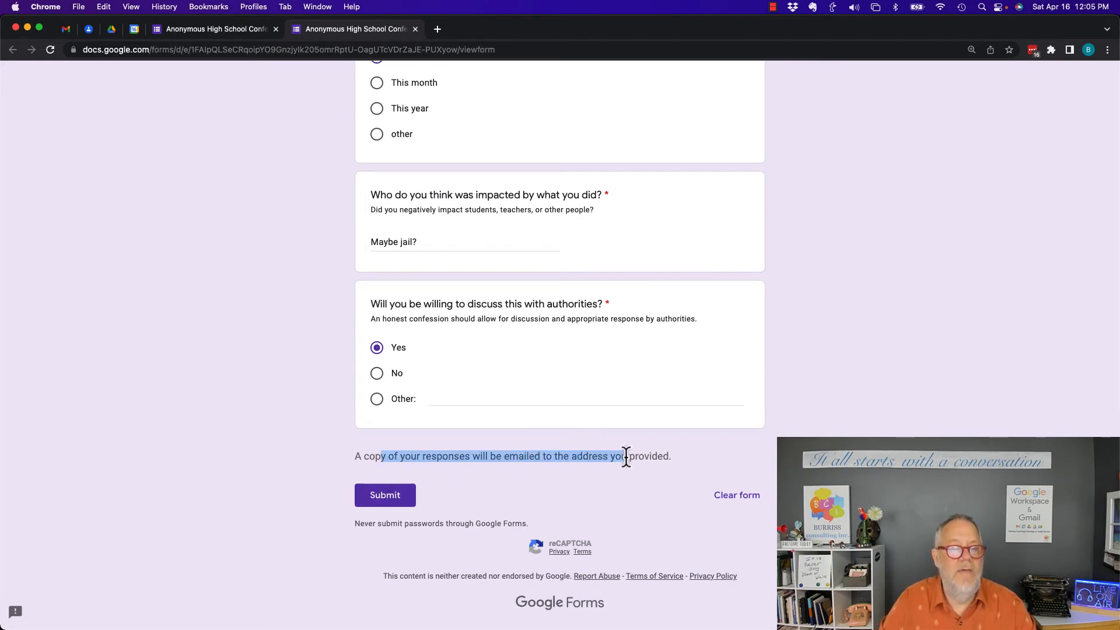
scroll("up", 3)
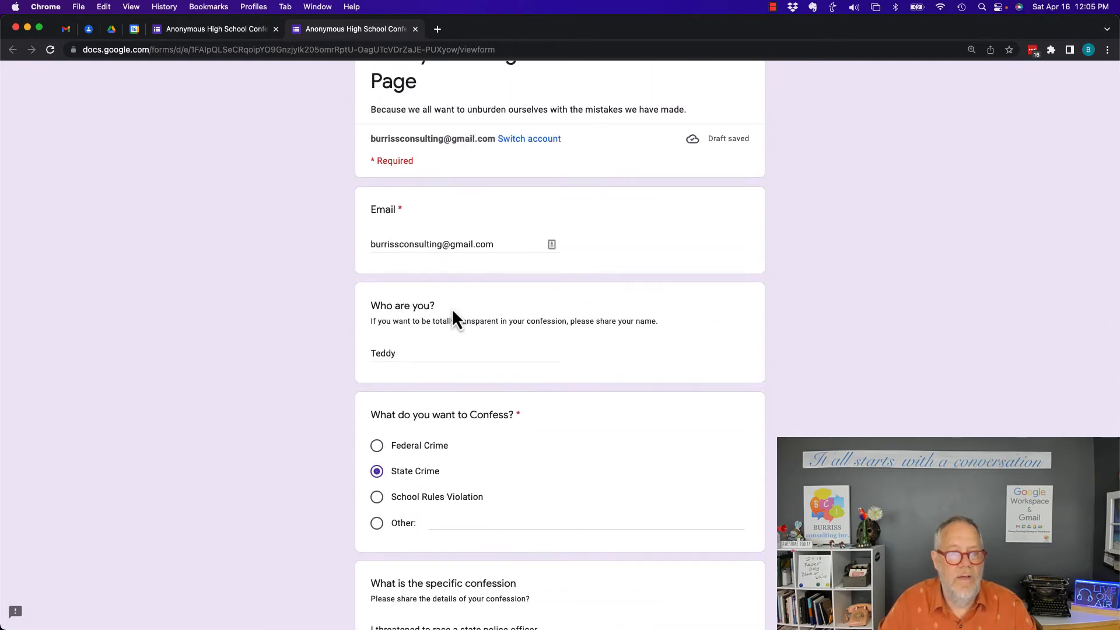
scroll("down", 3)
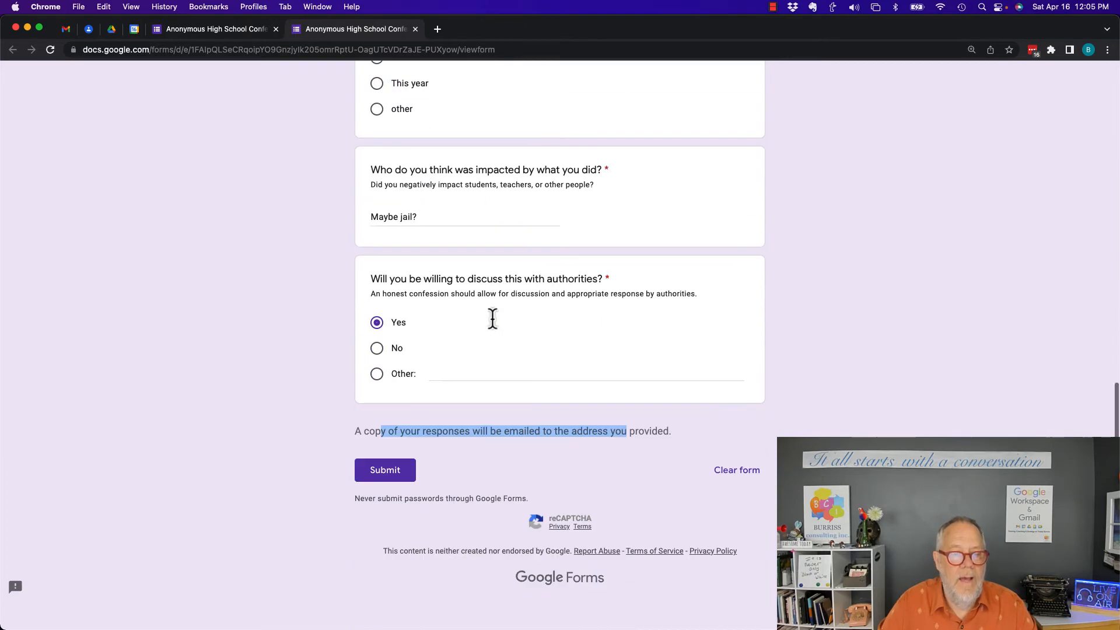
scroll("down", 3)
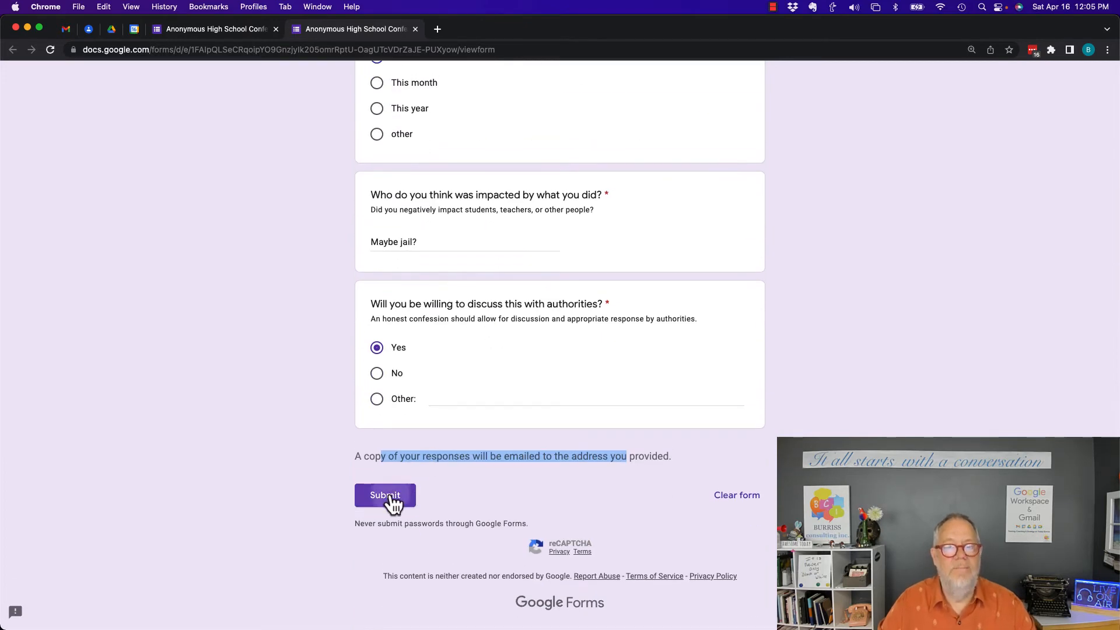
left_click(384, 494)
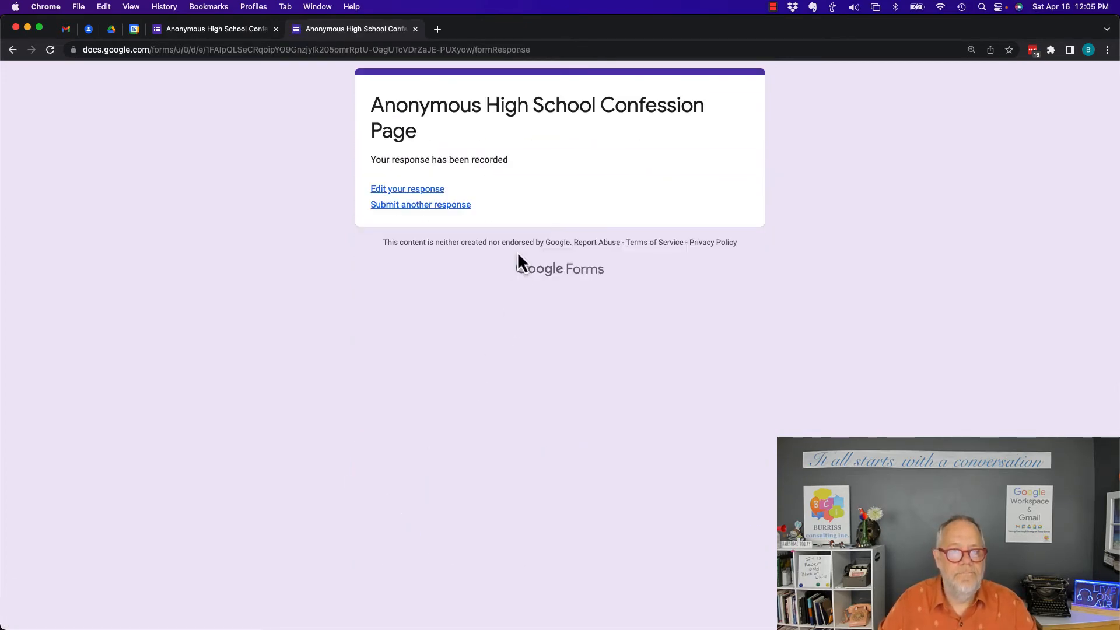
mouse_move(336, 155)
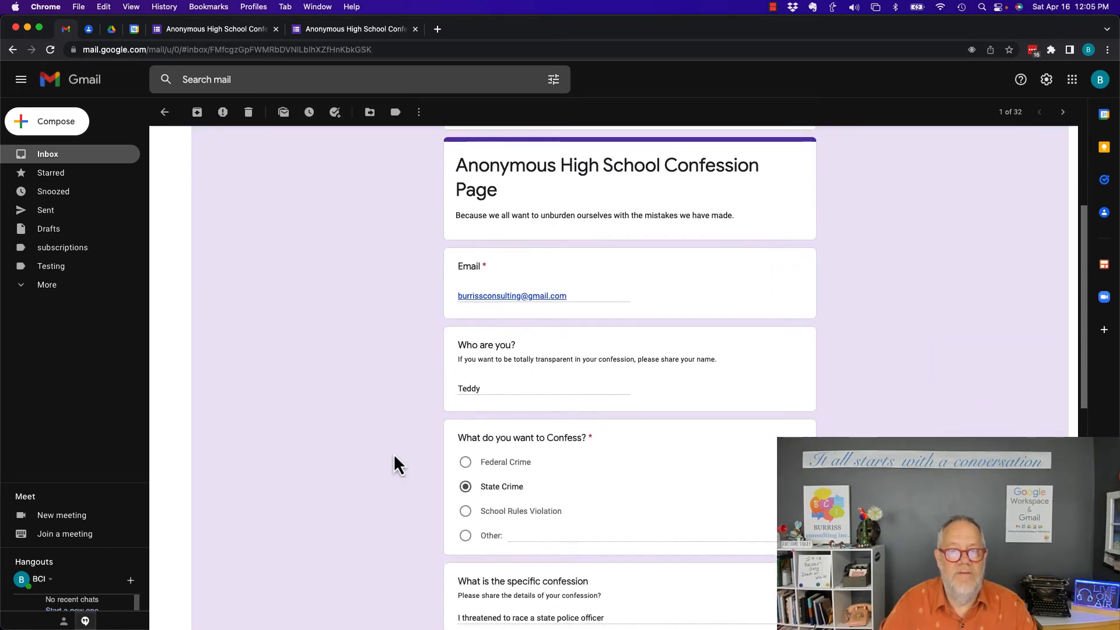
Scroll through the Google Forms receipt email showing the copied confession answers.
scroll("down", 3)
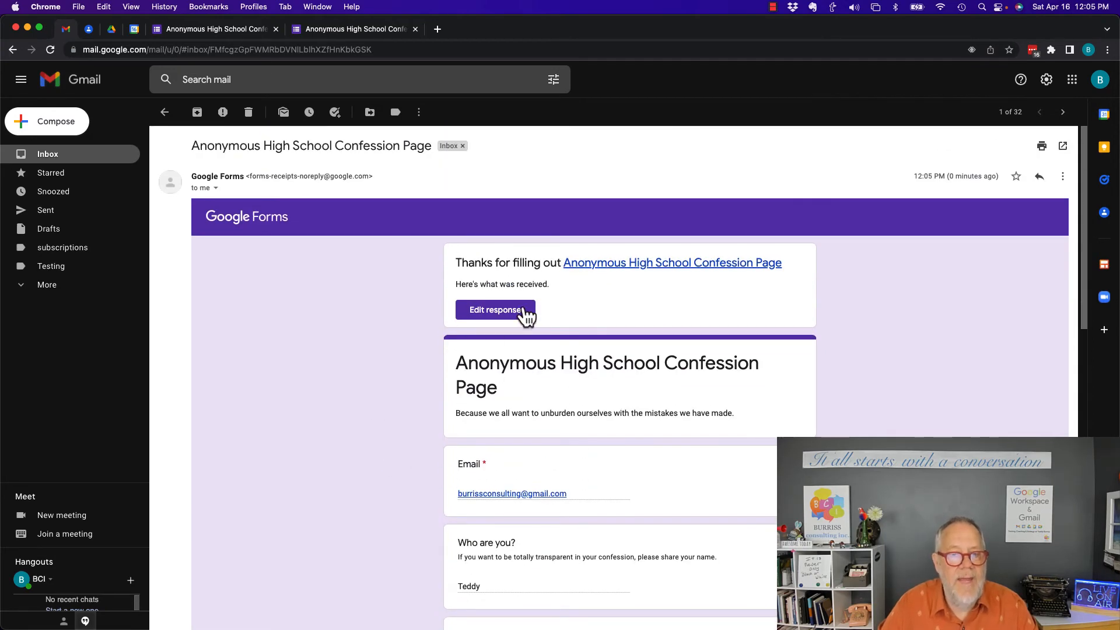
mouse_move(352, 52)
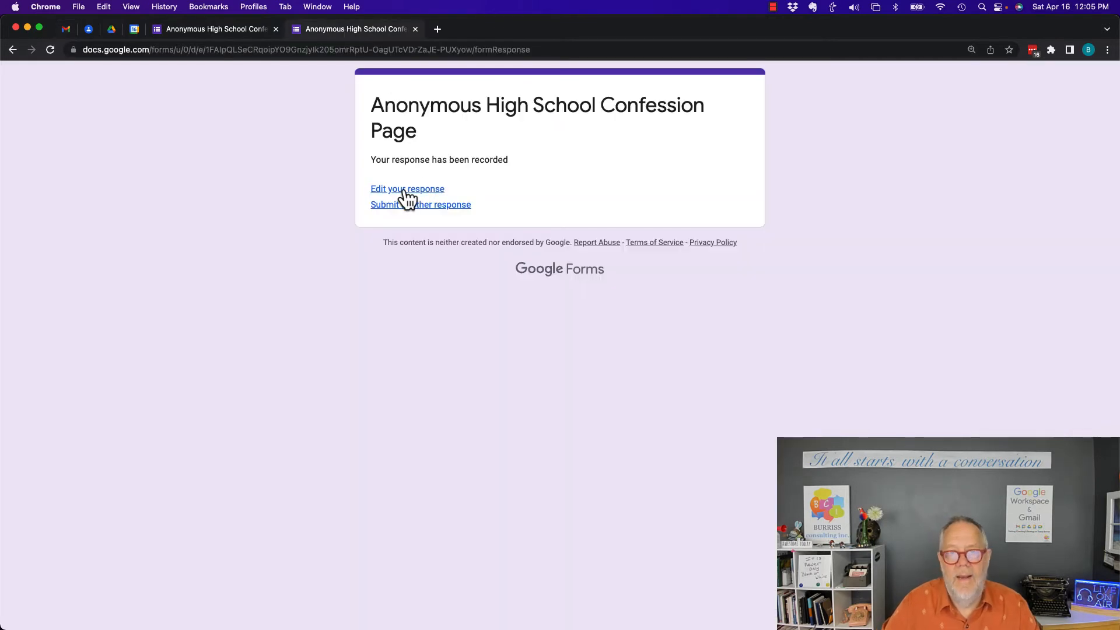
Reopen the recorded response, change the name answer to Lee, resubmit, and return to the inbox.
left_click(407, 189)
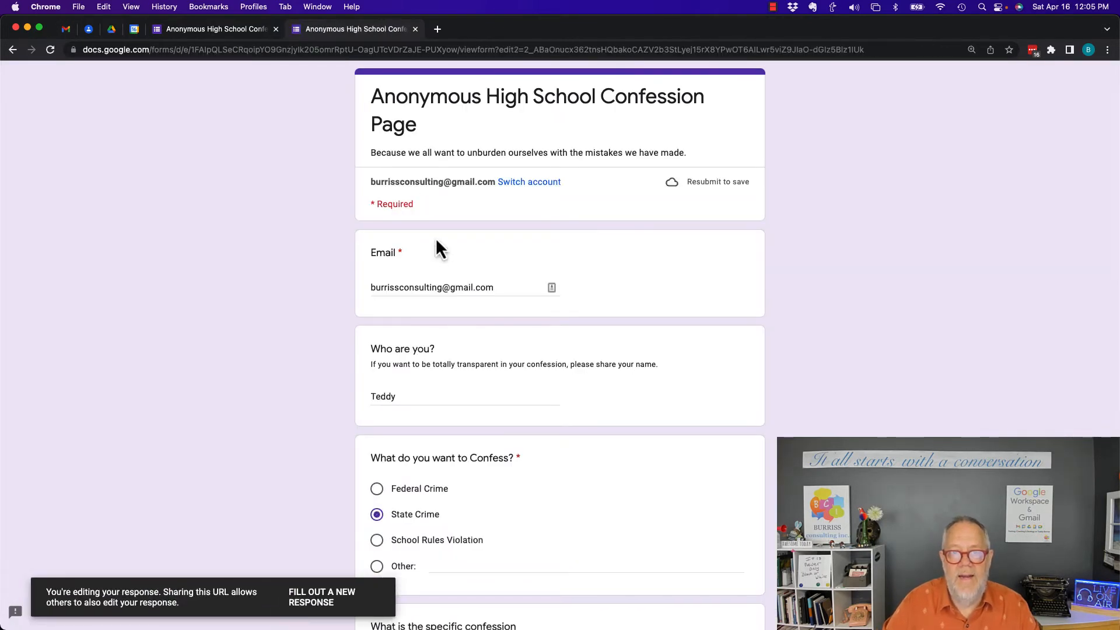
left_click(464, 397)
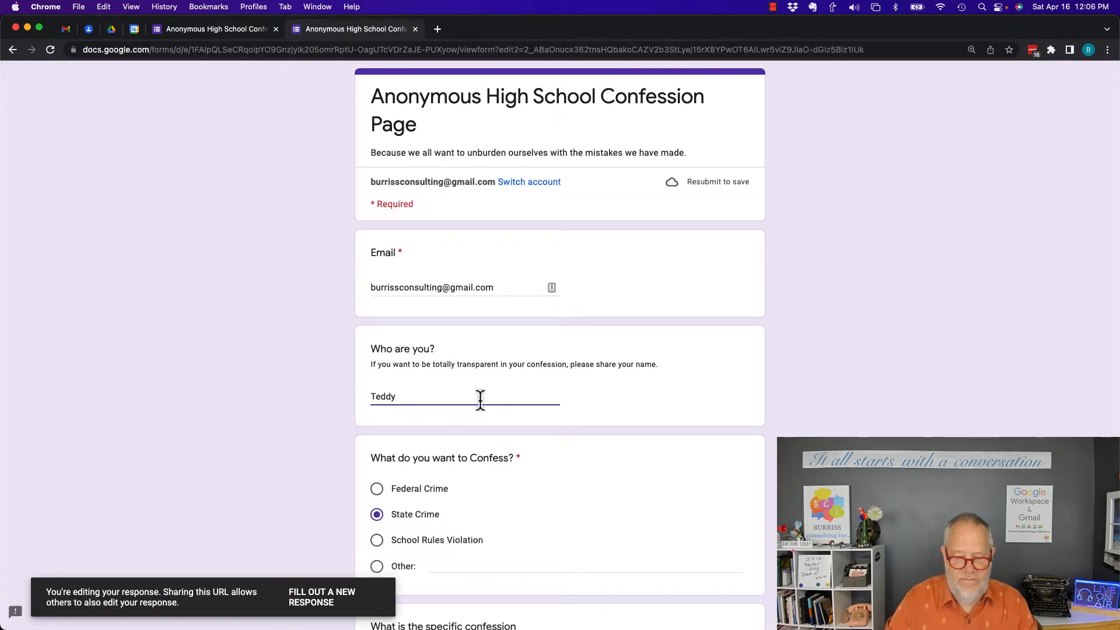
type("Lee")
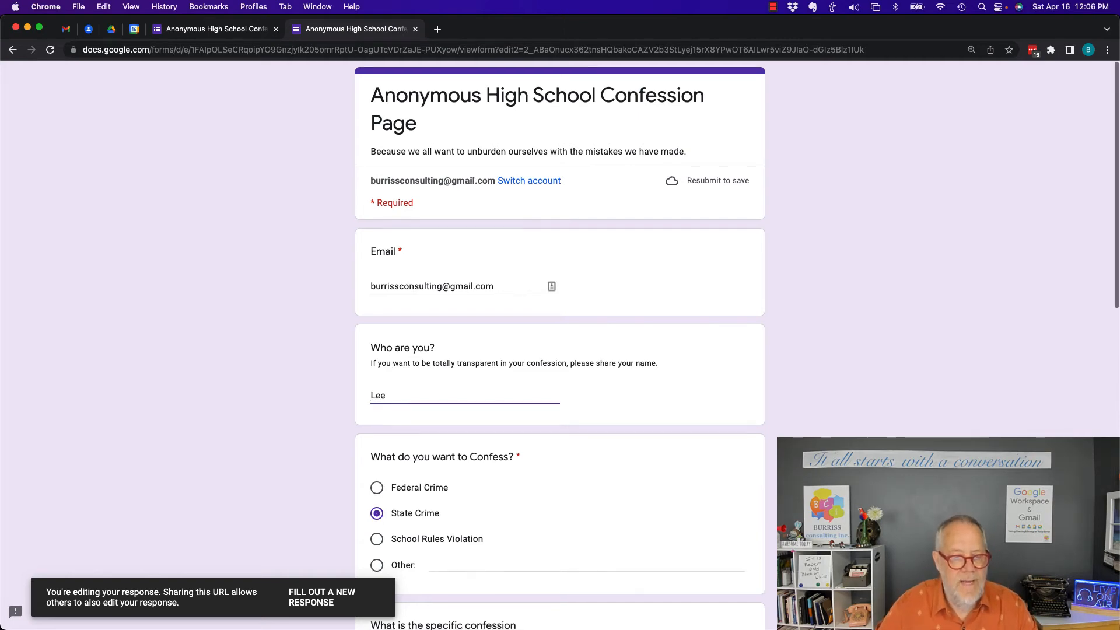
scroll("down", 3)
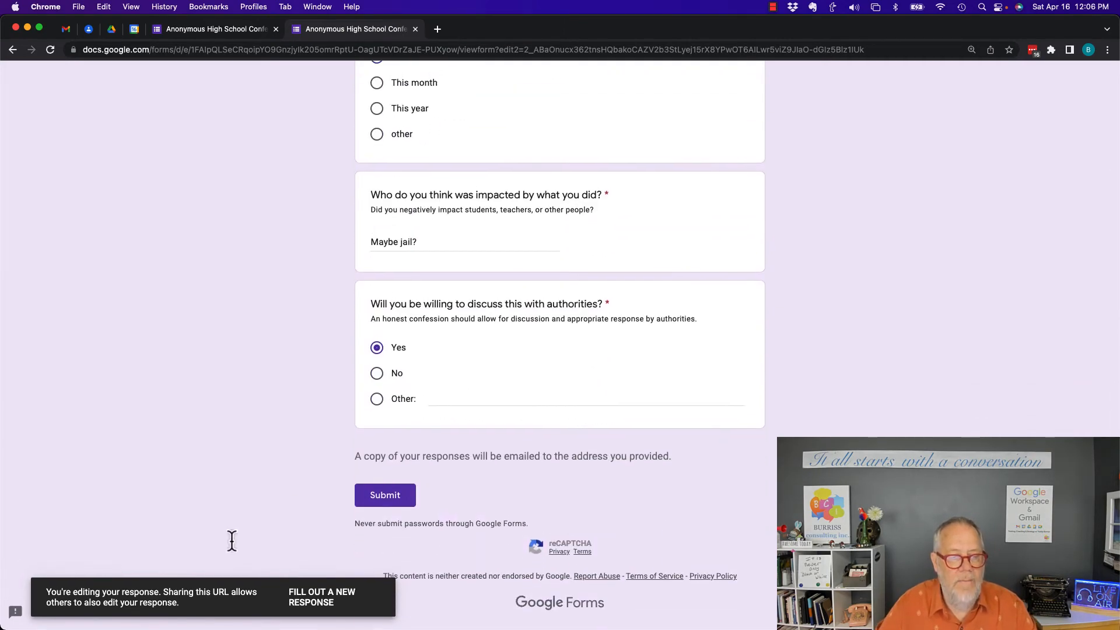
left_click(385, 494)
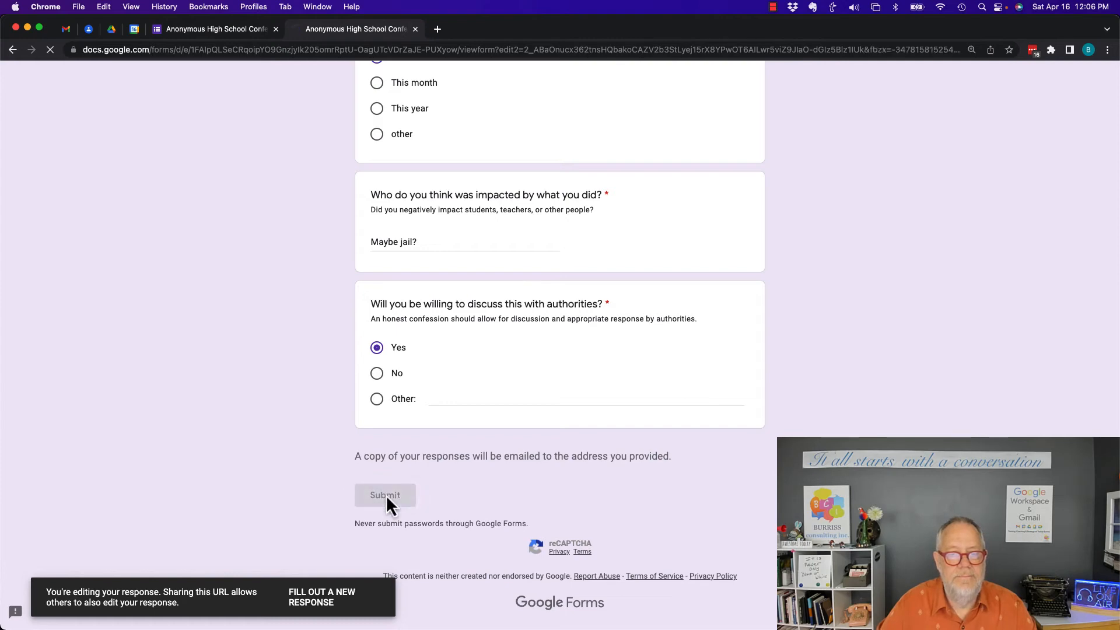
left_click(384, 495)
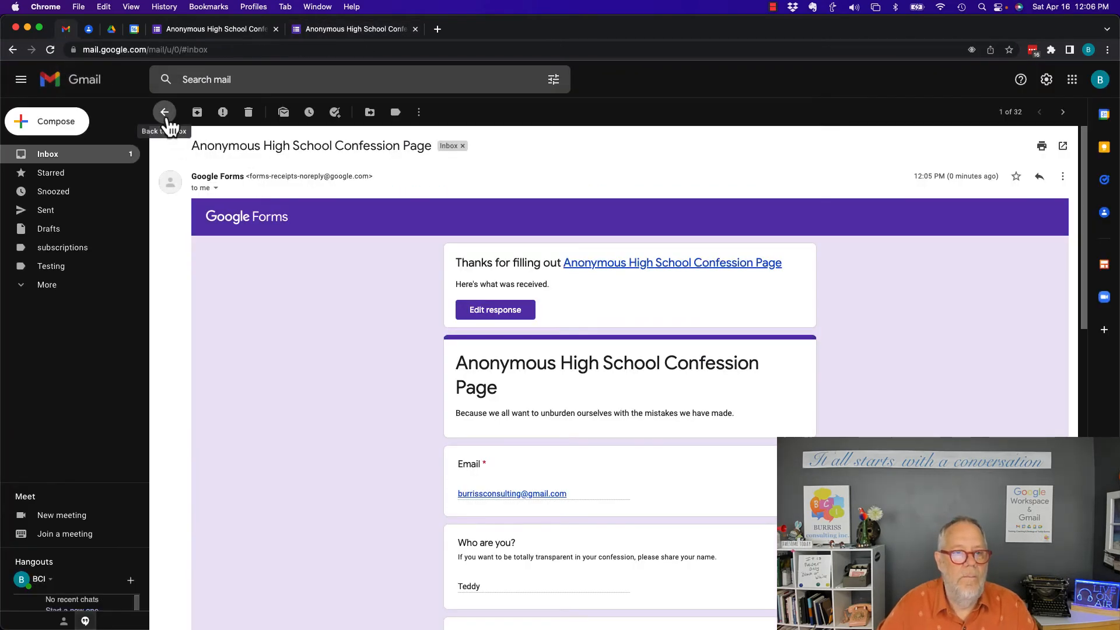
Return to the Gmail inbox and view the newer receipt showing the name Lee.
left_click(165, 112)
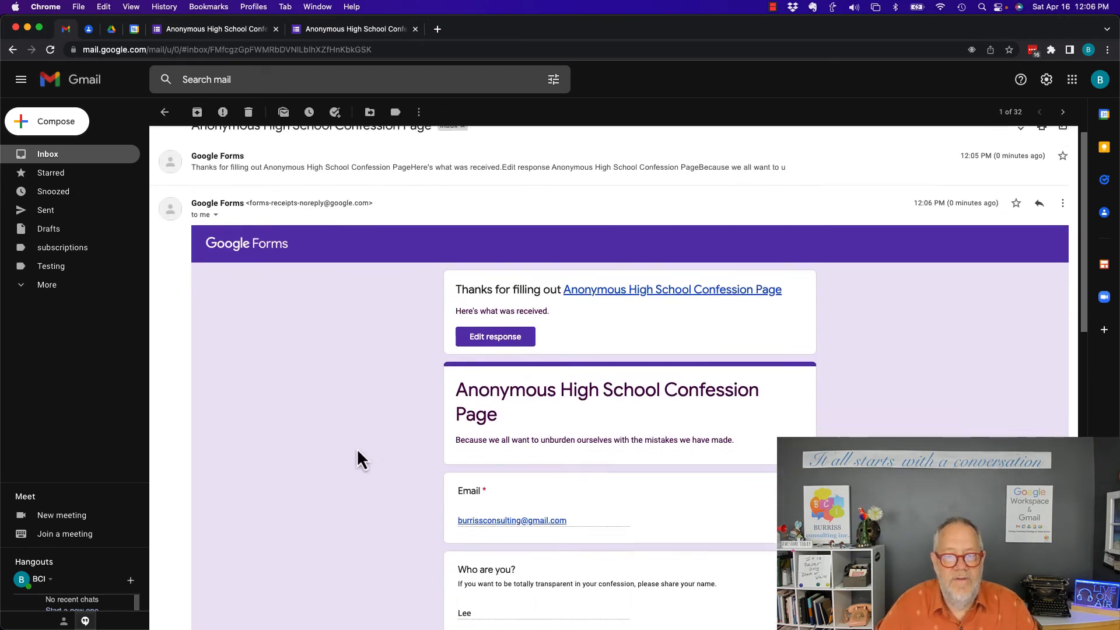
scroll("down", 3)
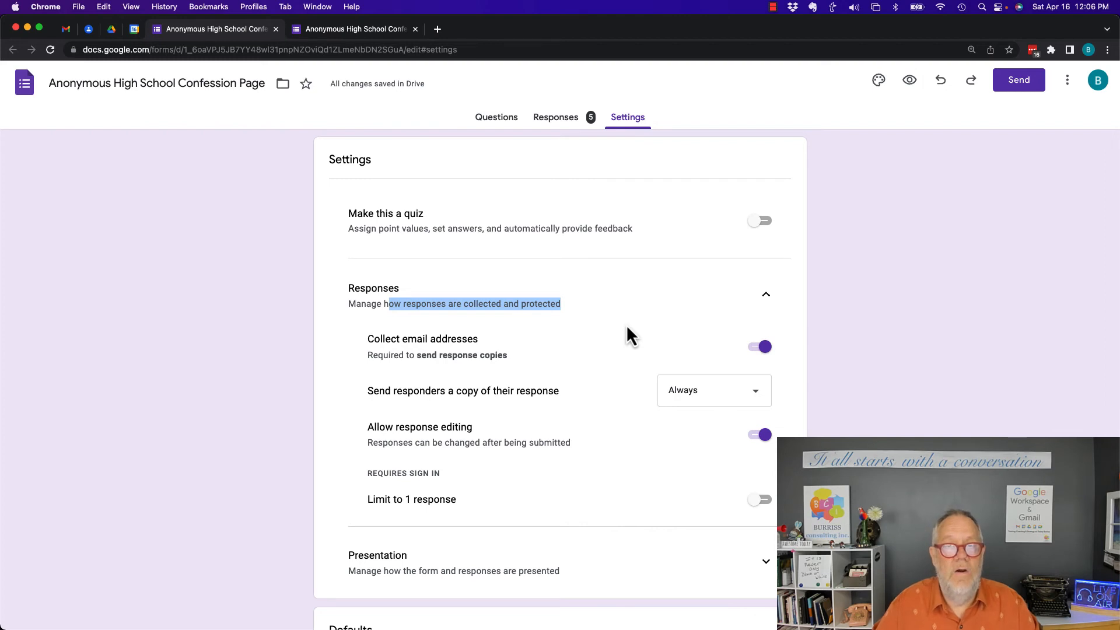
mouse_move(658, 340)
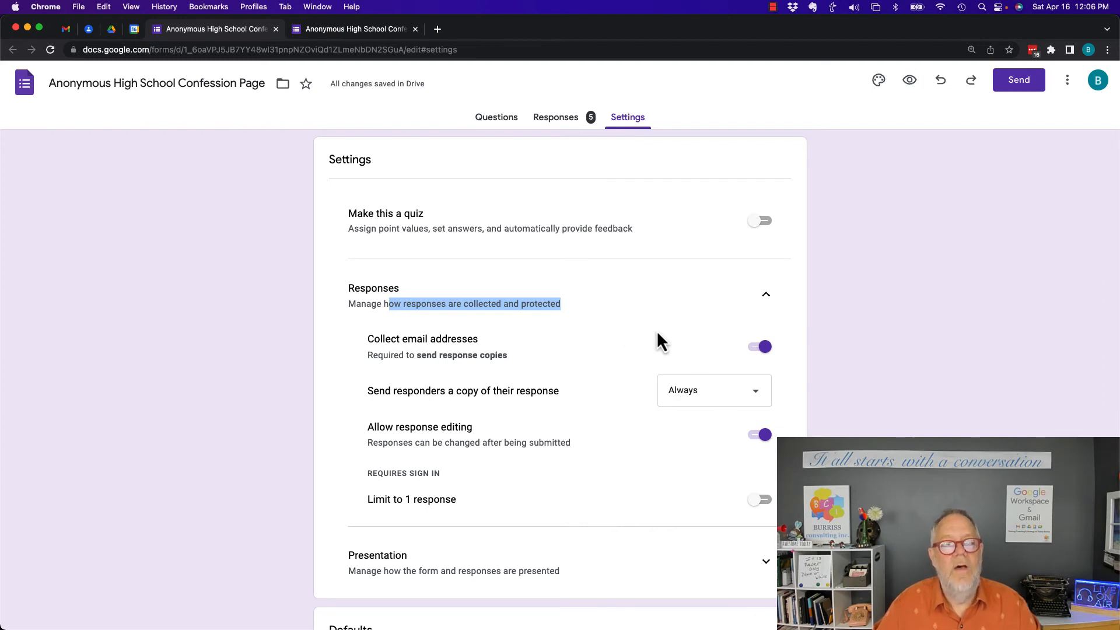
mouse_move(495, 383)
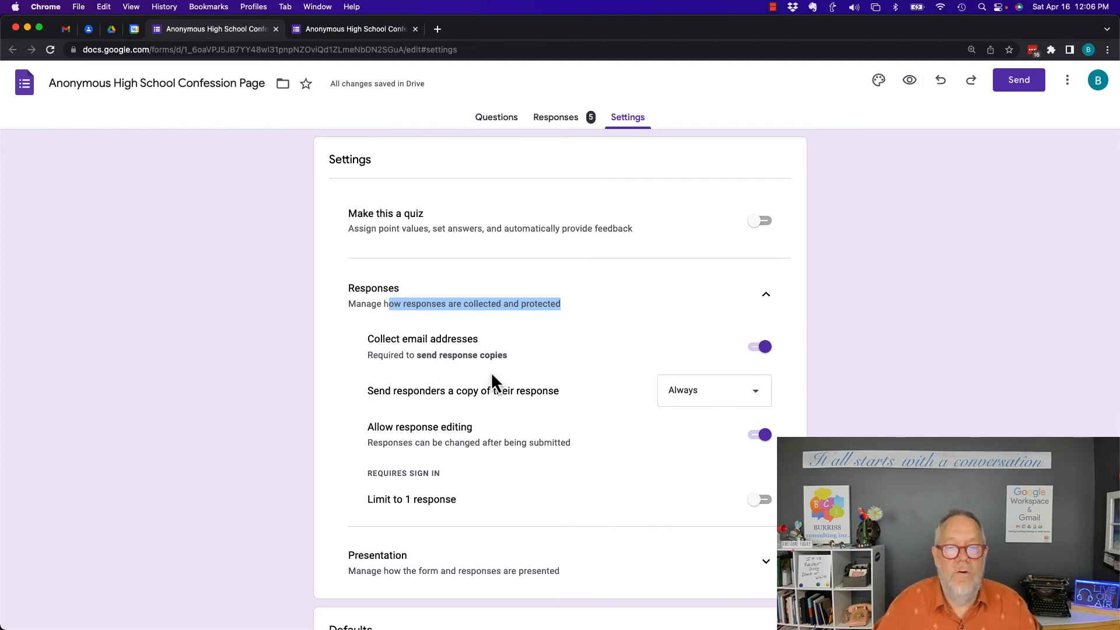
mouse_move(576, 354)
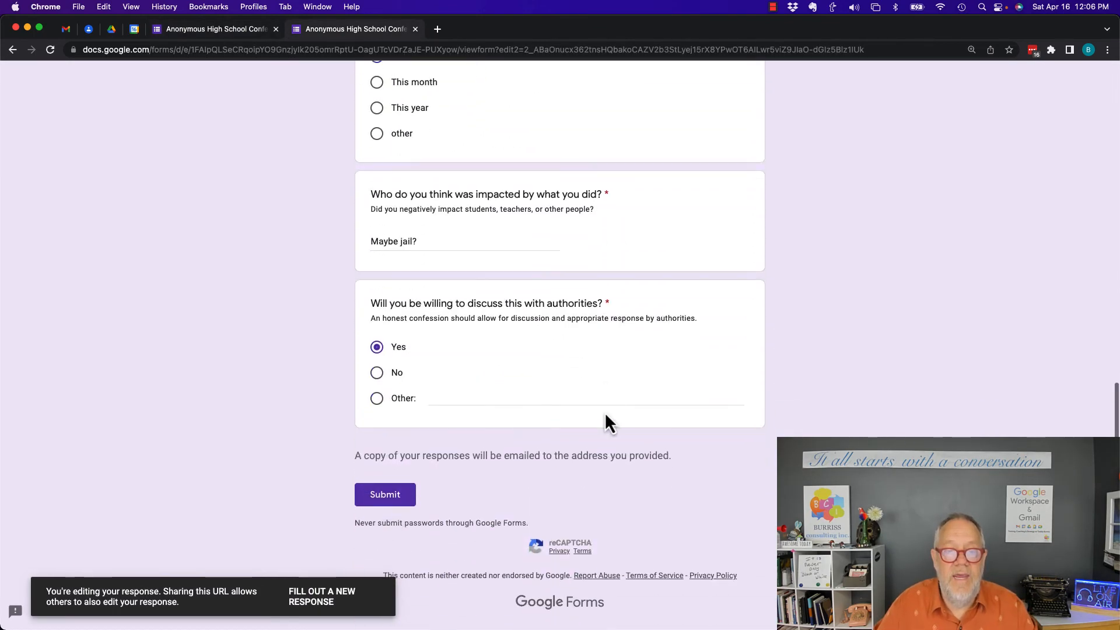
Highlight the emailed-copy note and submit the edited response again.
double_click(370, 456)
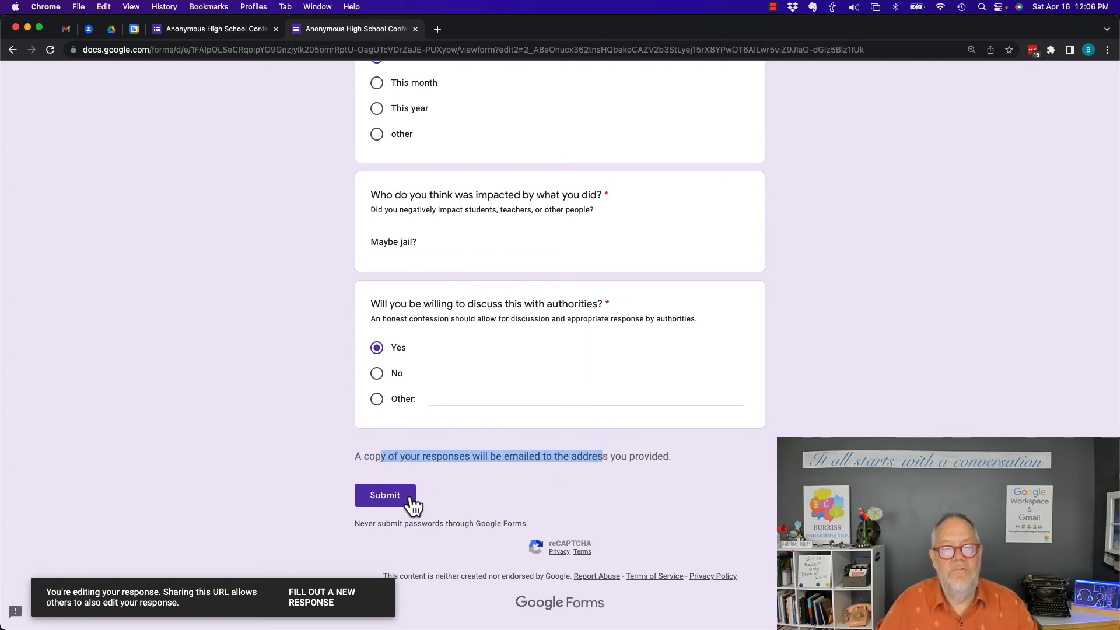
left_click(383, 494)
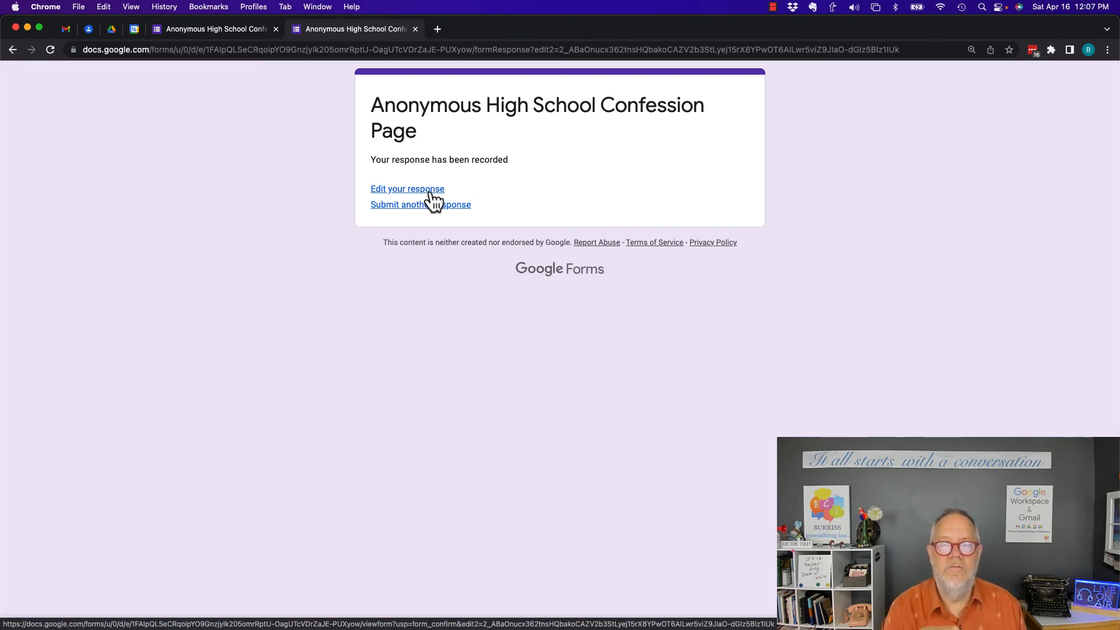
mouse_move(641, 34)
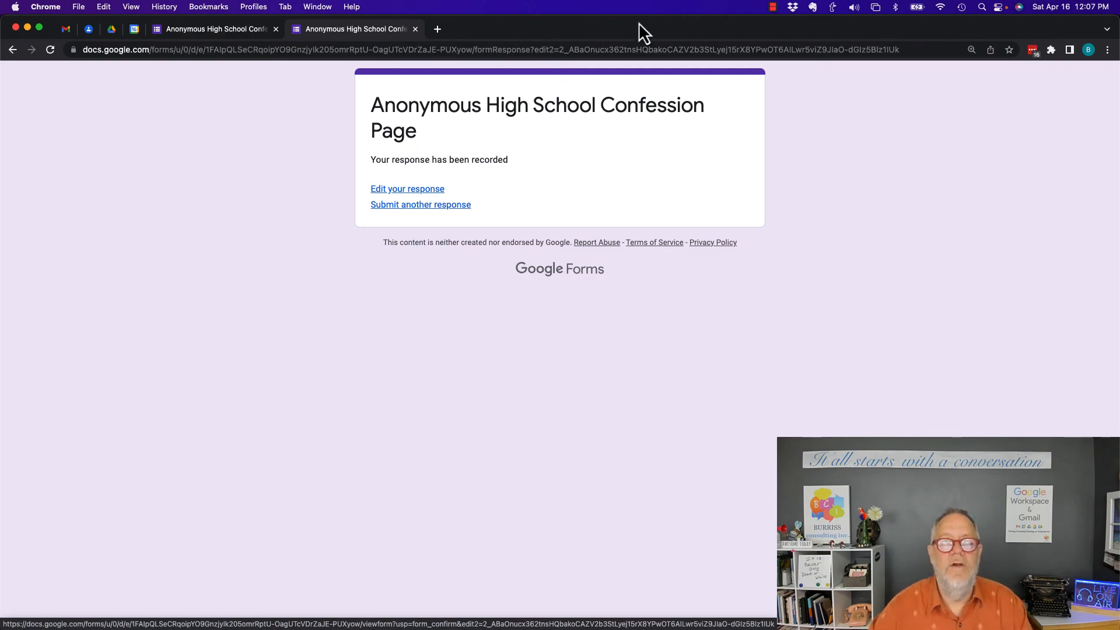